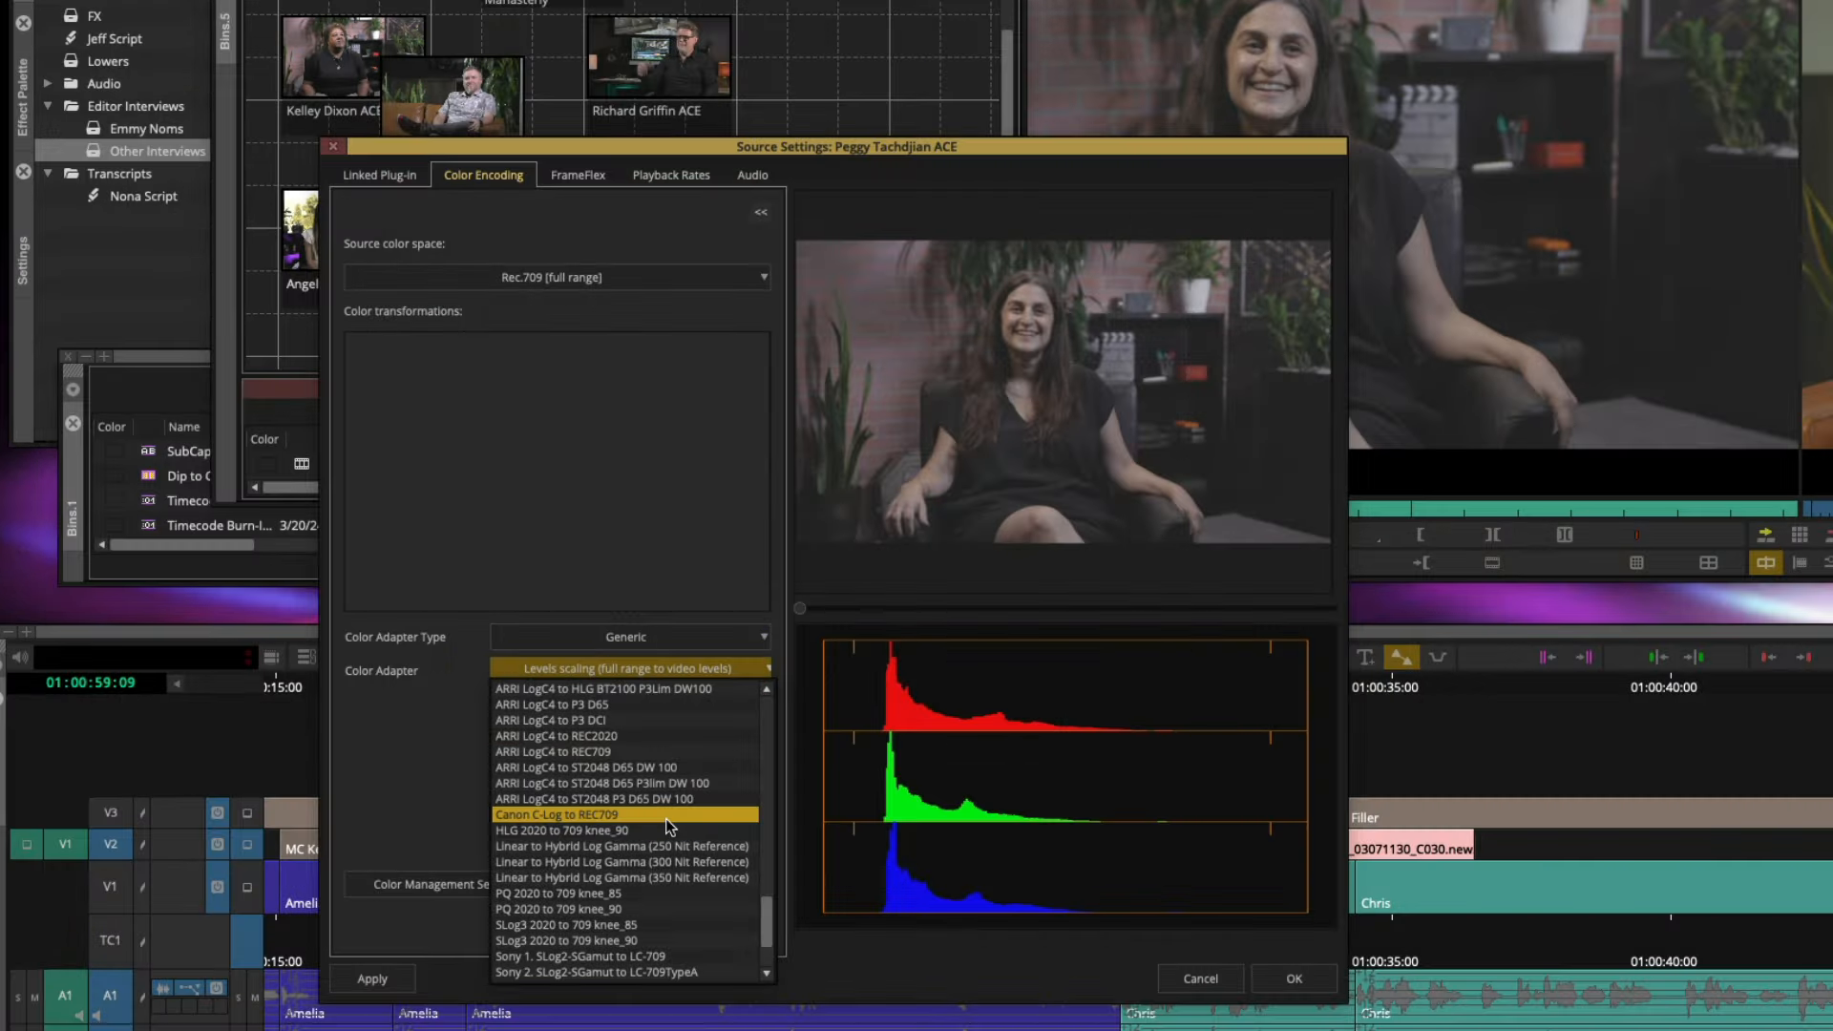
Add the Canon C-Log to REC709 colour adapter to the Peggy Tachdjian ACE clip's transformations.
{"action": "left_click", "coordinate": [569, 814]}
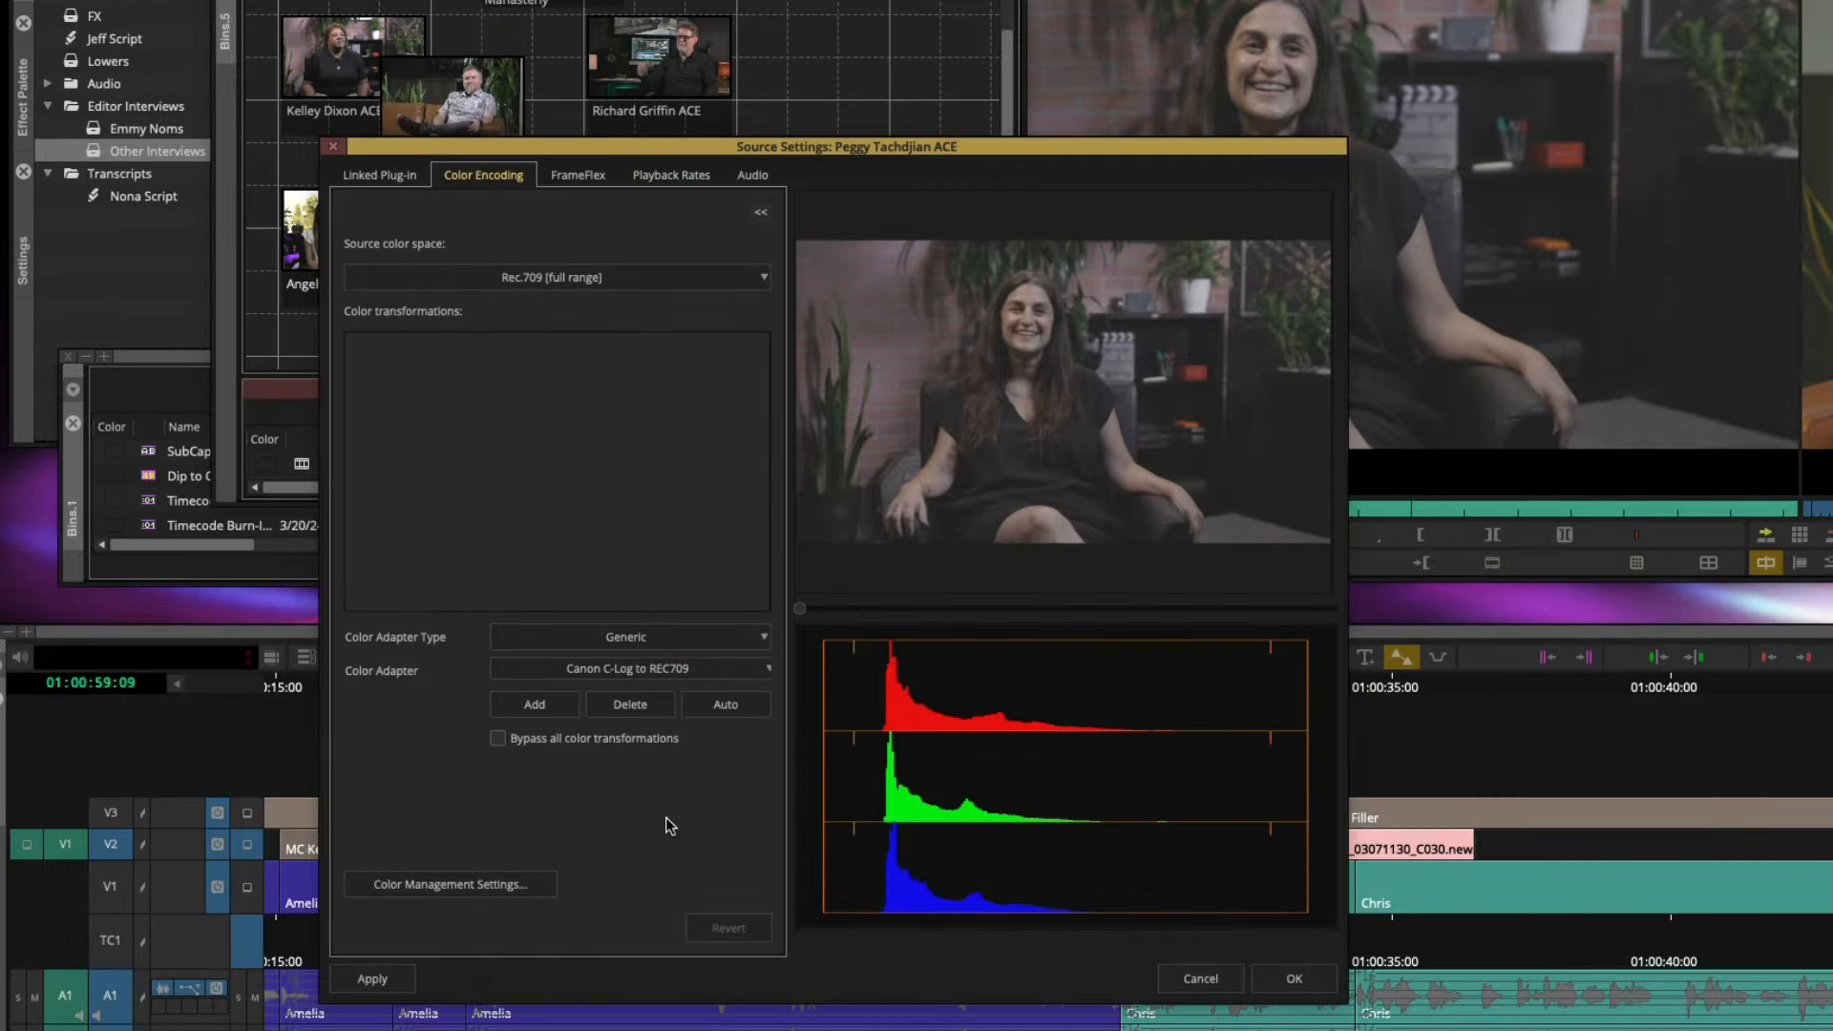
{"action": "left_click", "coordinate": [533, 705]}
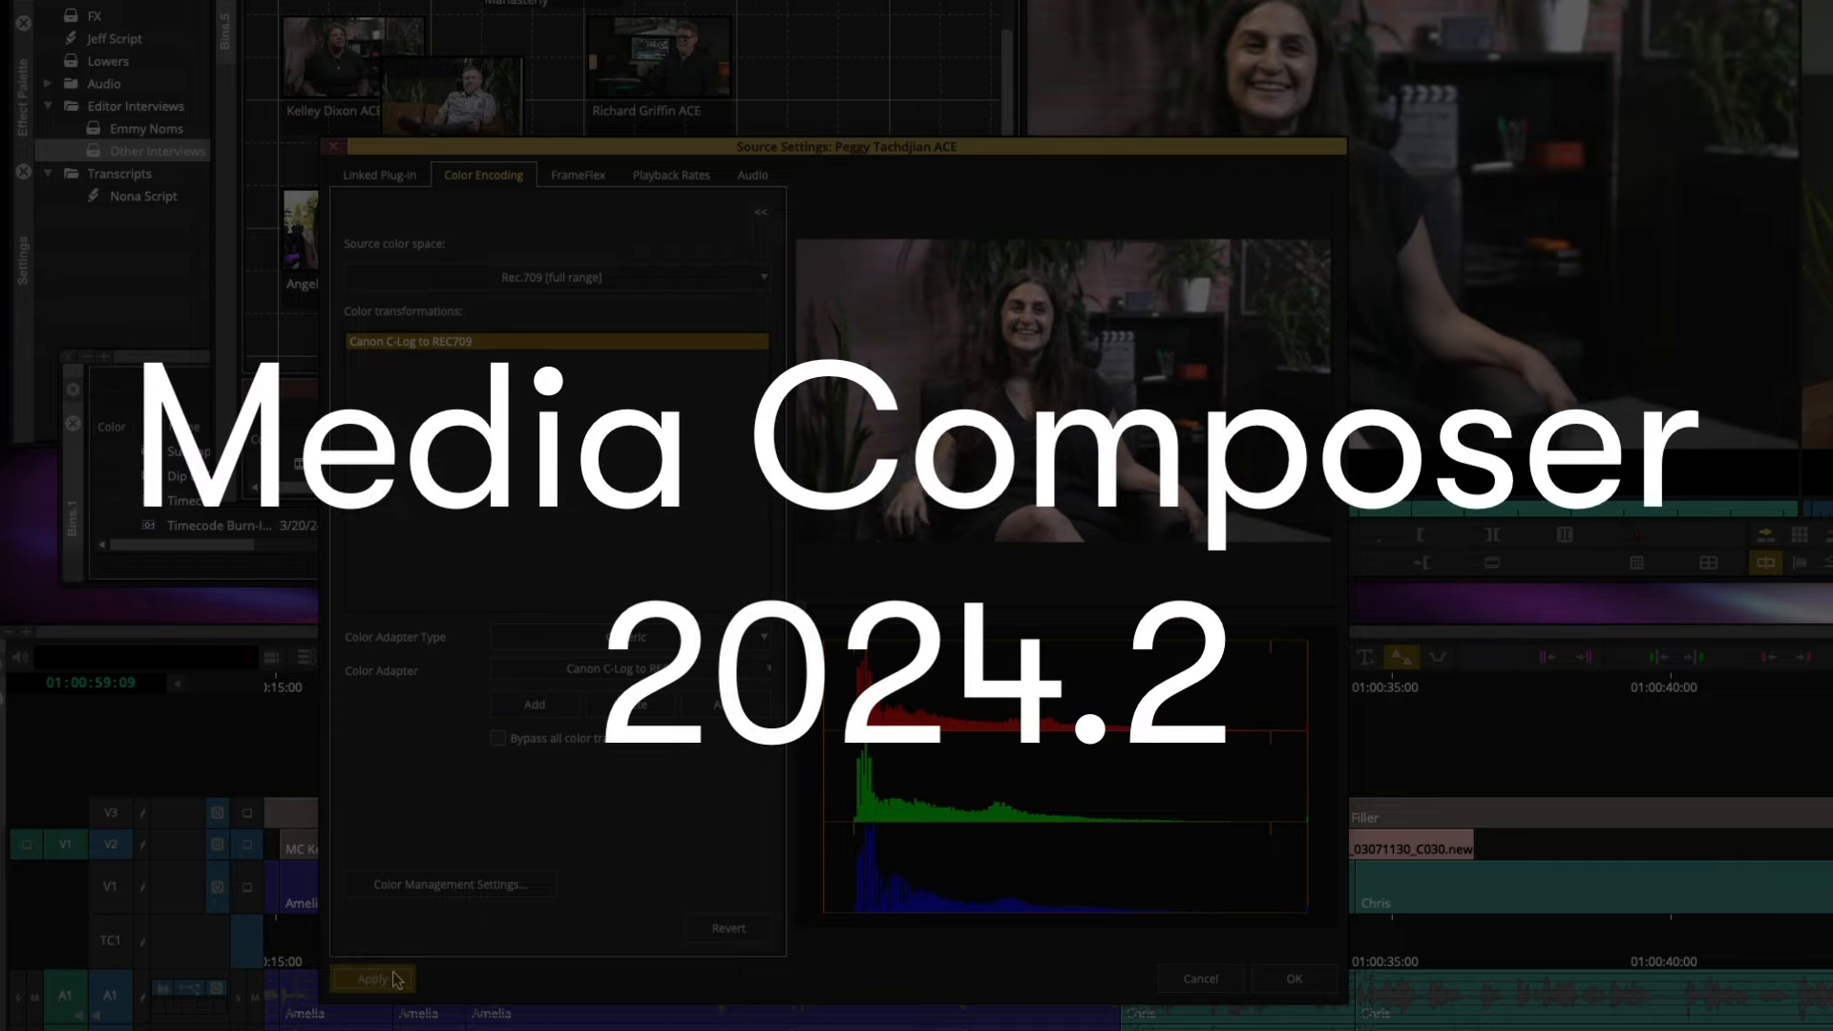
Apply the colour transformation, then bring up the interview clip's actions in the Emmy Noms bin.
{"action": "left_click", "coordinate": [370, 978]}
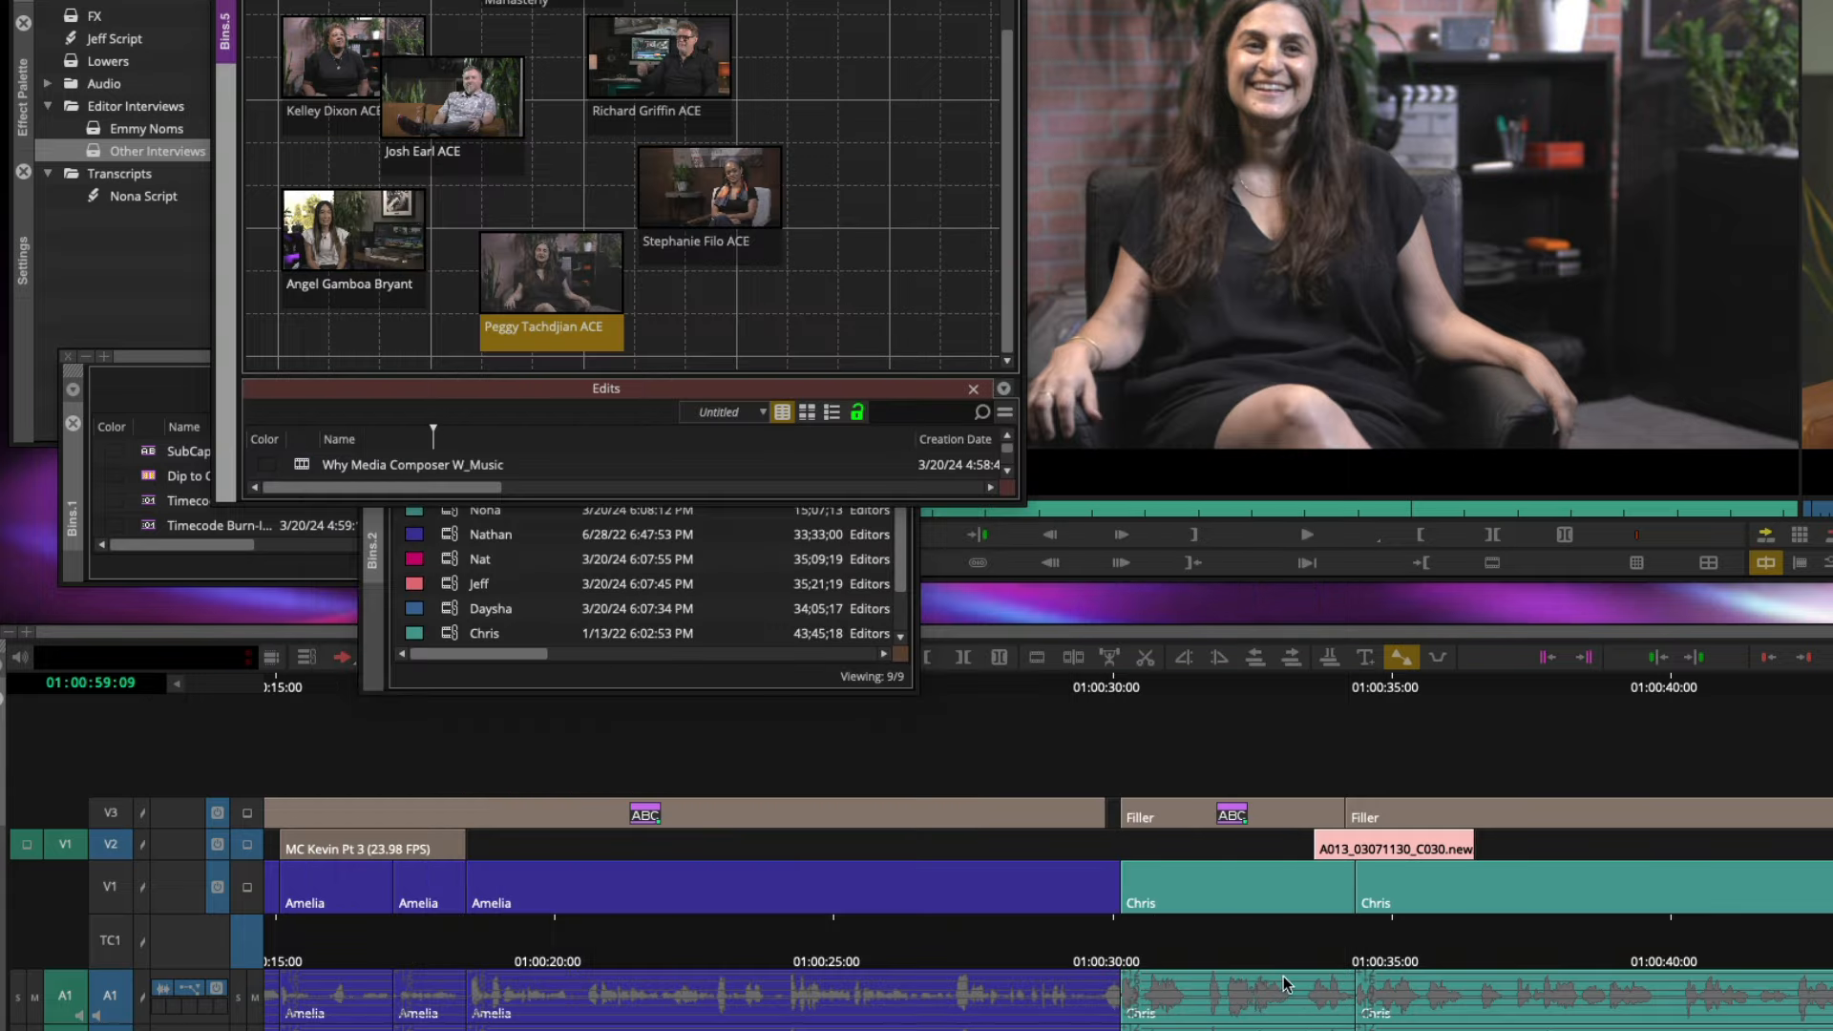
{"action": "right_click", "coordinate": [672, 292]}
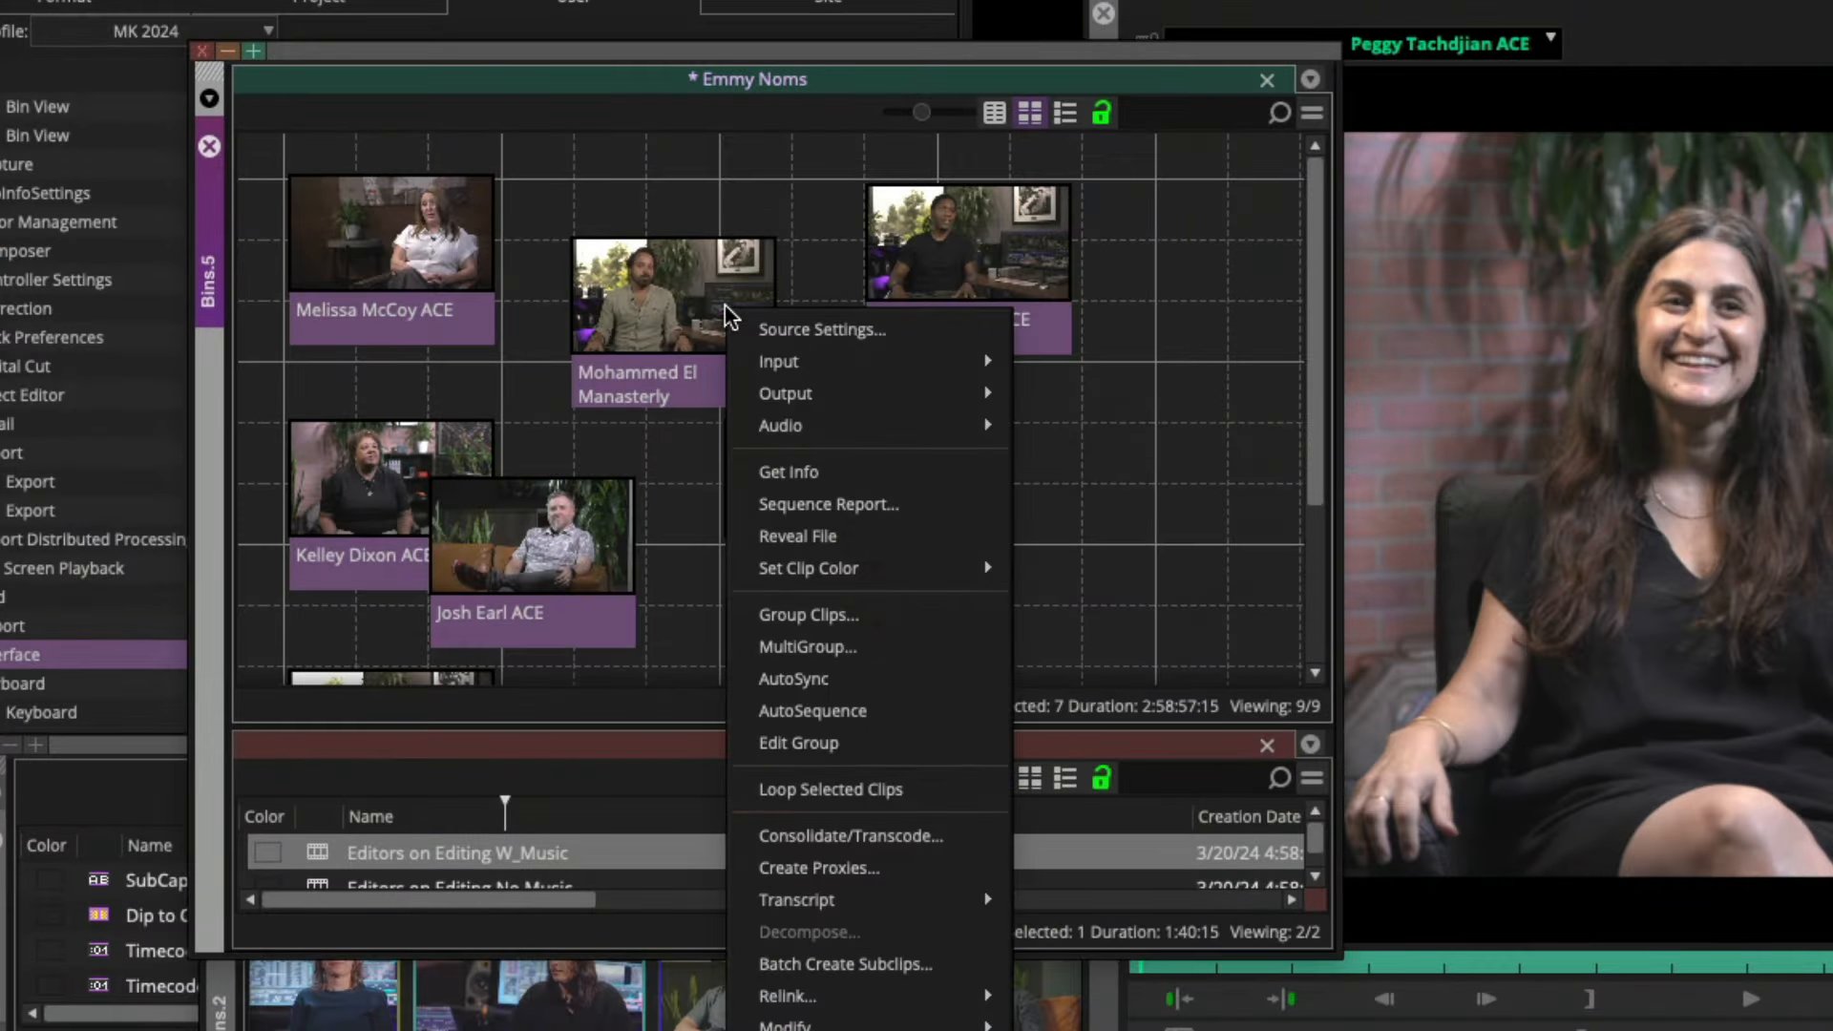
{"action": "mouse_move", "coordinate": [871, 899]}
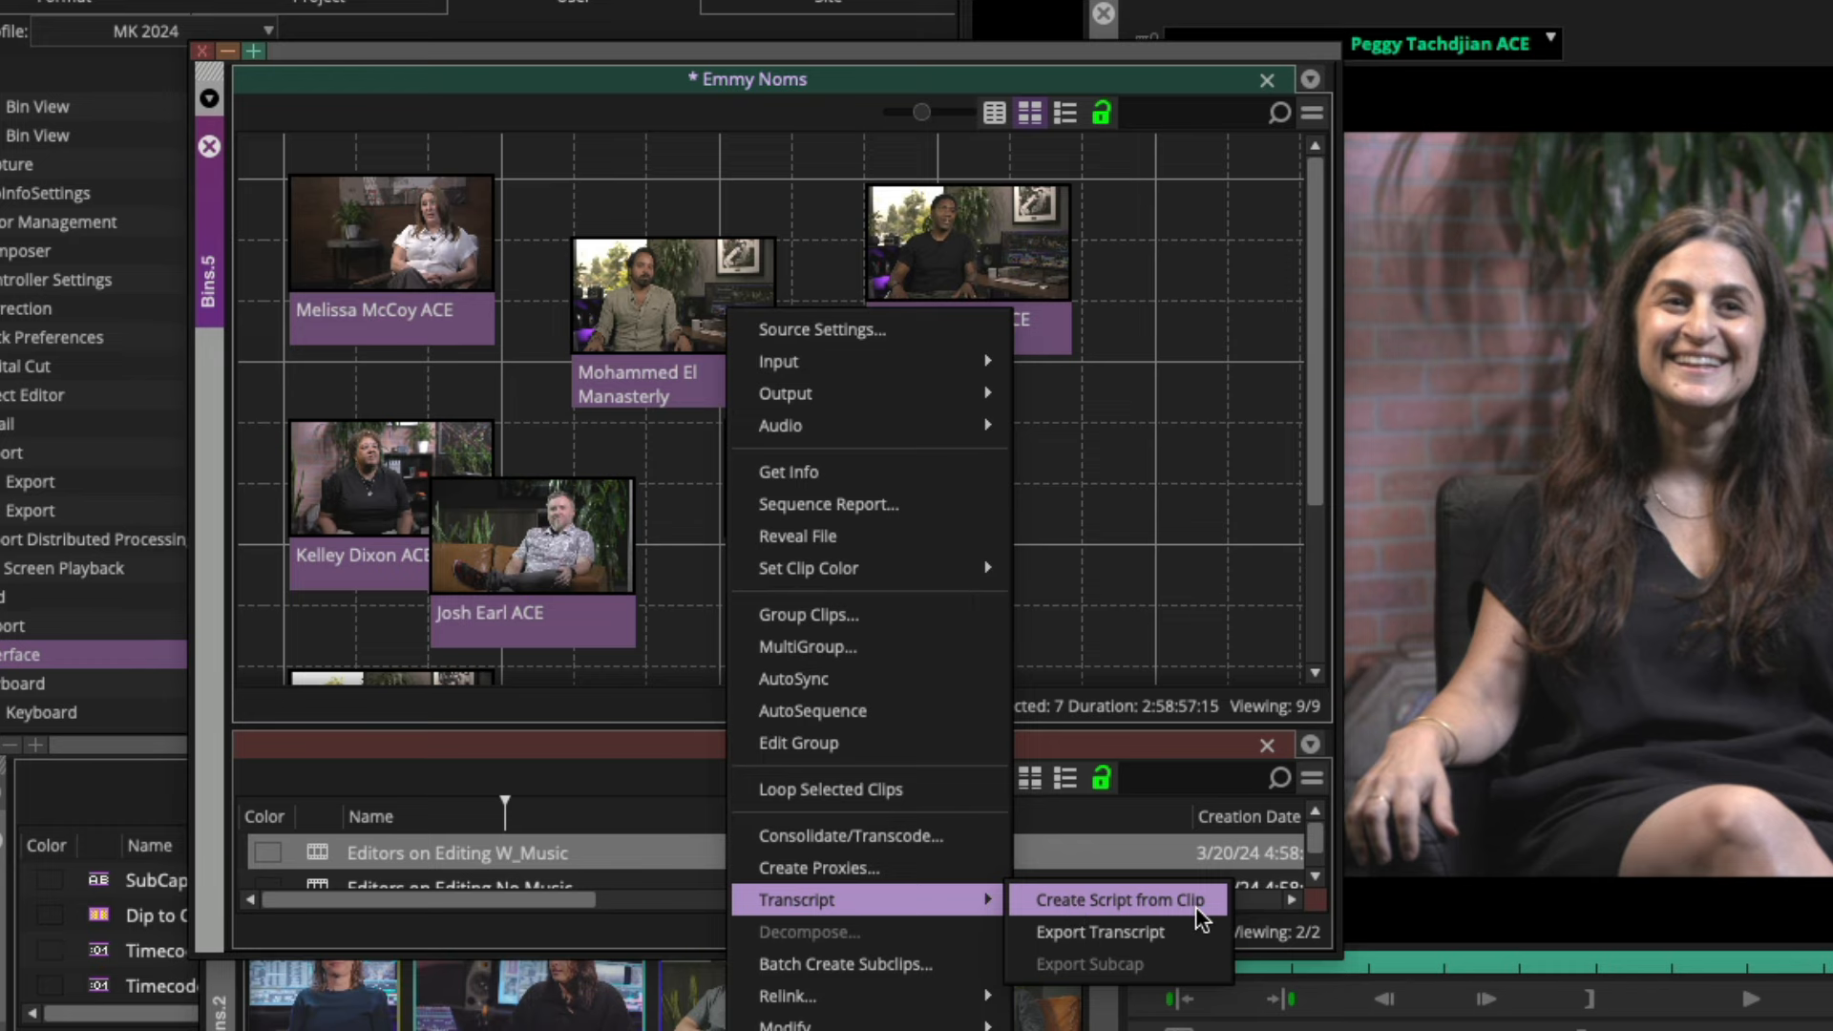
{"action": "mouse_move", "coordinate": [1099, 932]}
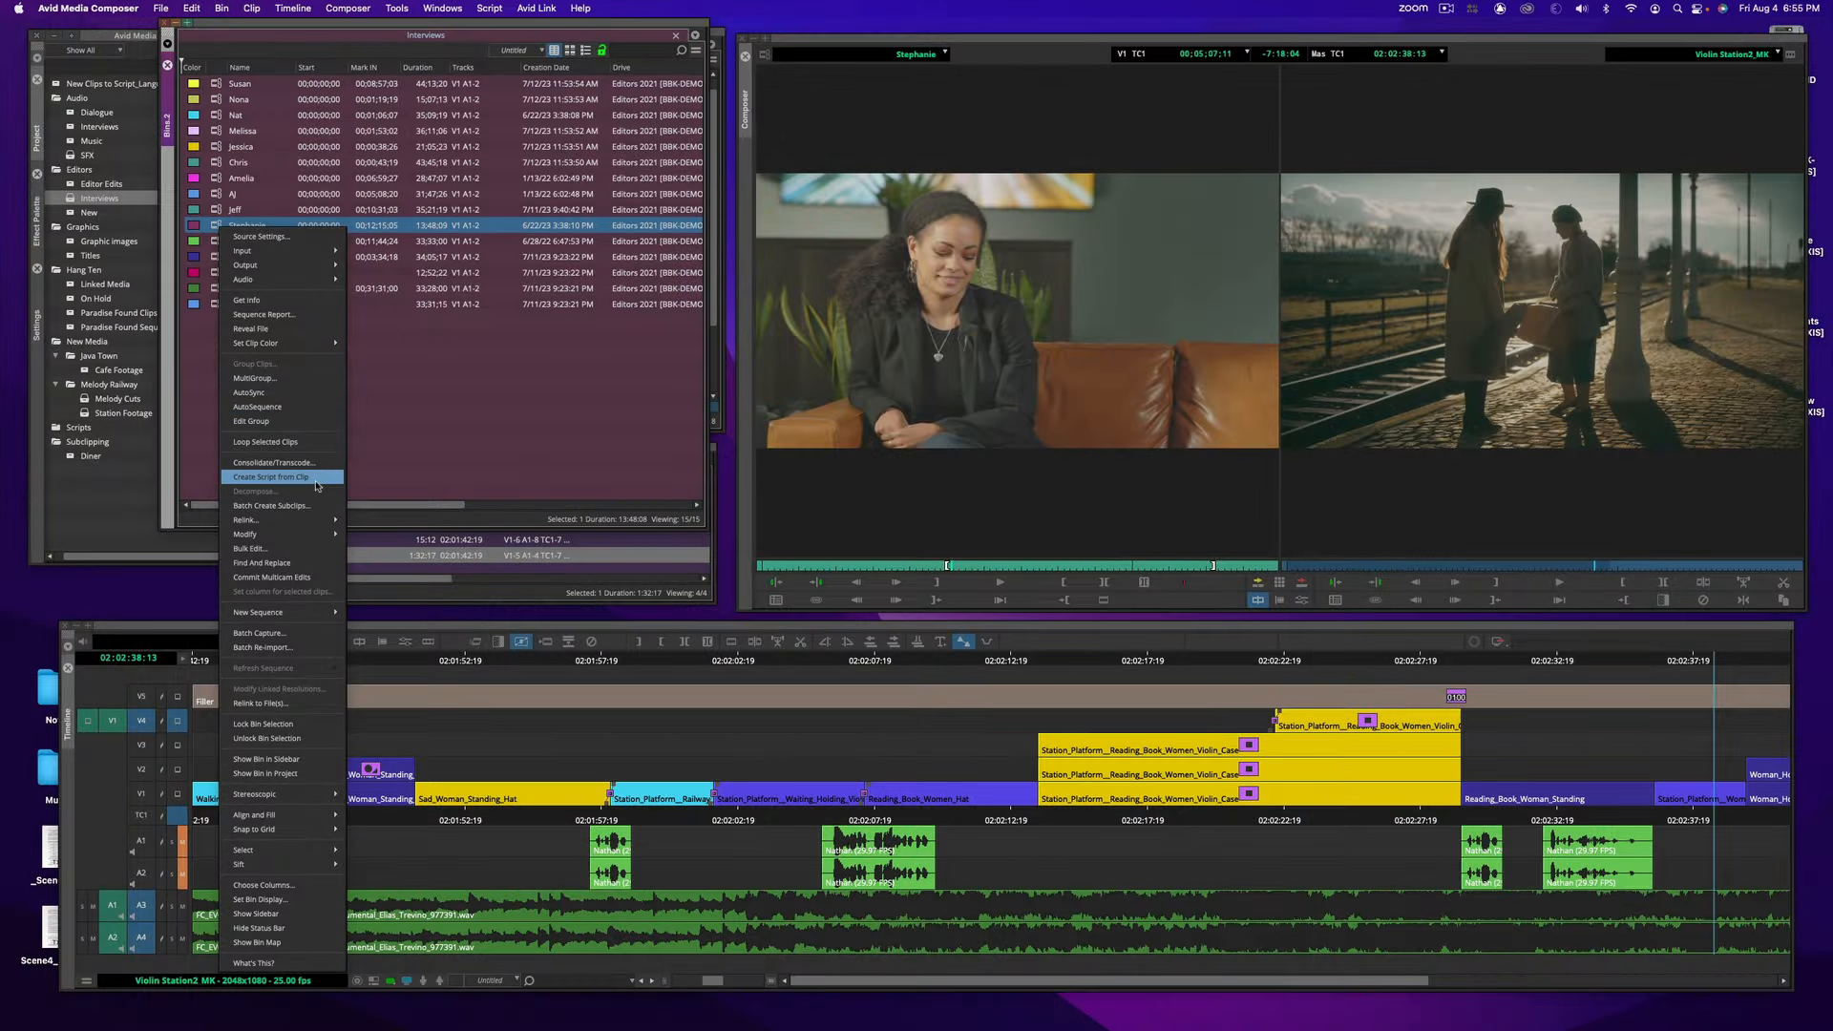
Create a script from the interview clip and run a PhraseFind AI search for 'helpful'.
{"action": "left_click", "coordinate": [269, 478]}
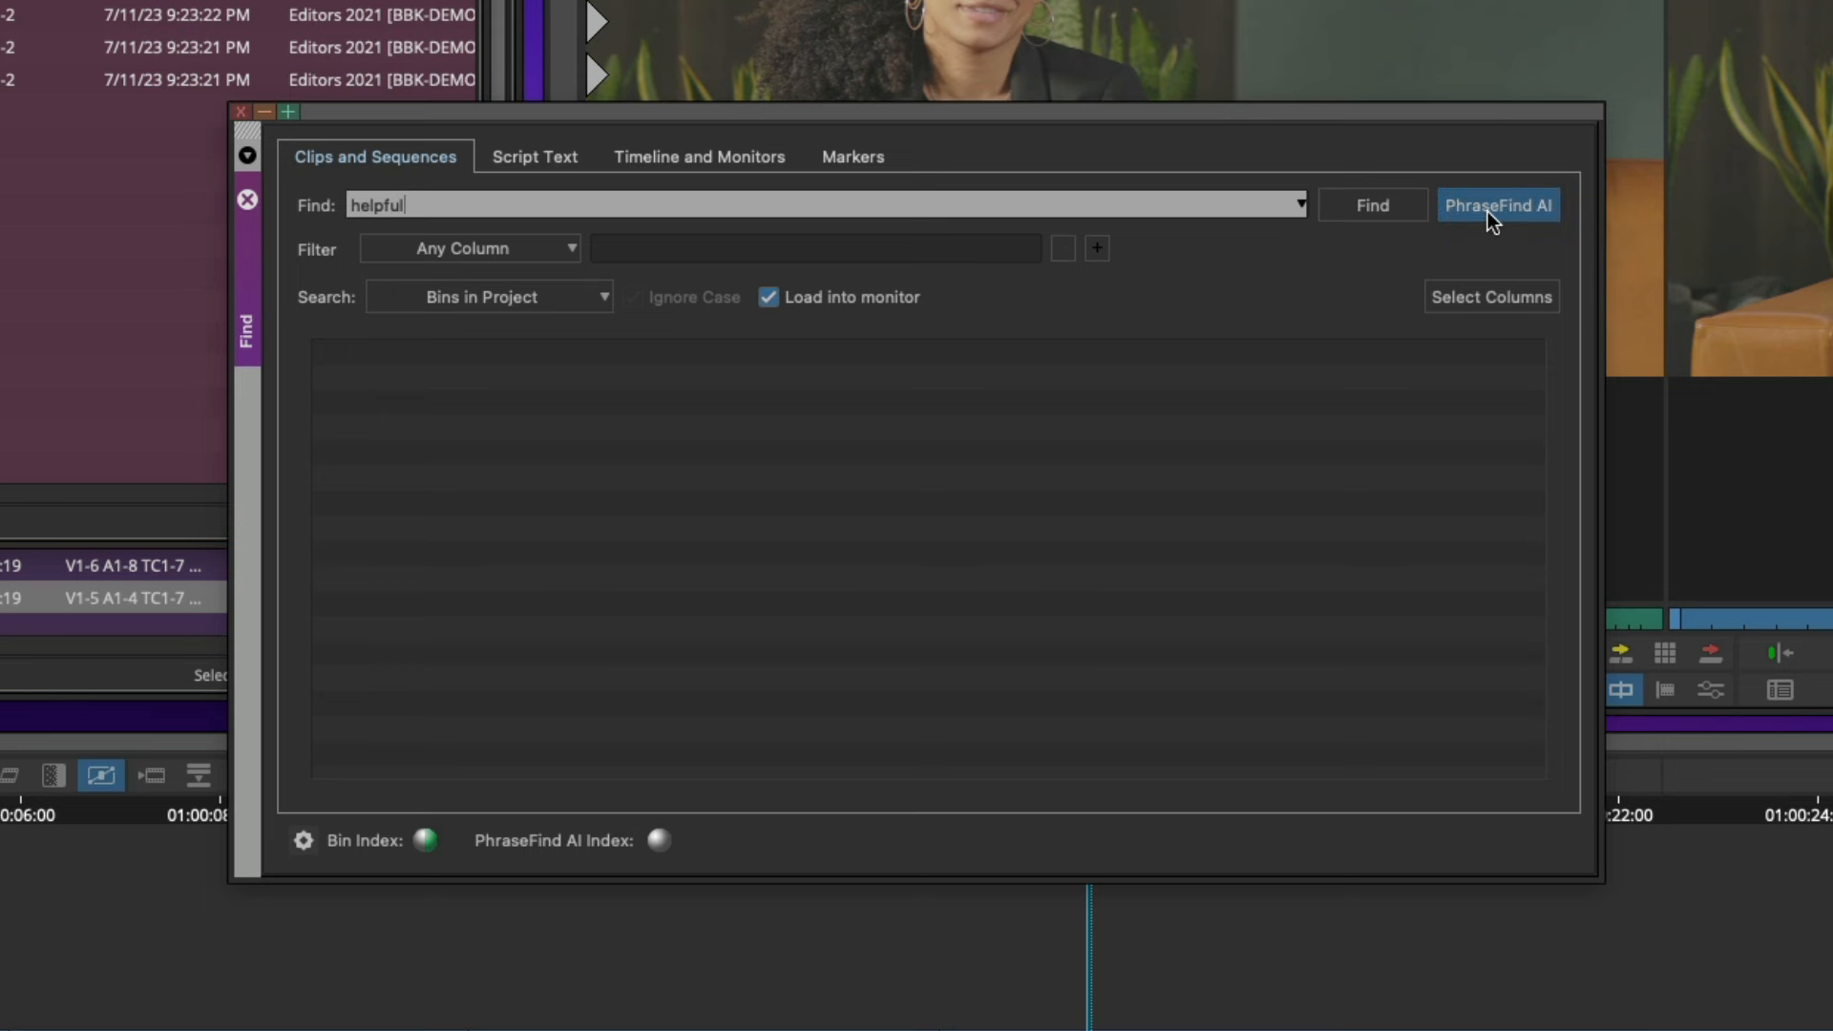
{"action": "left_click", "coordinate": [1496, 204]}
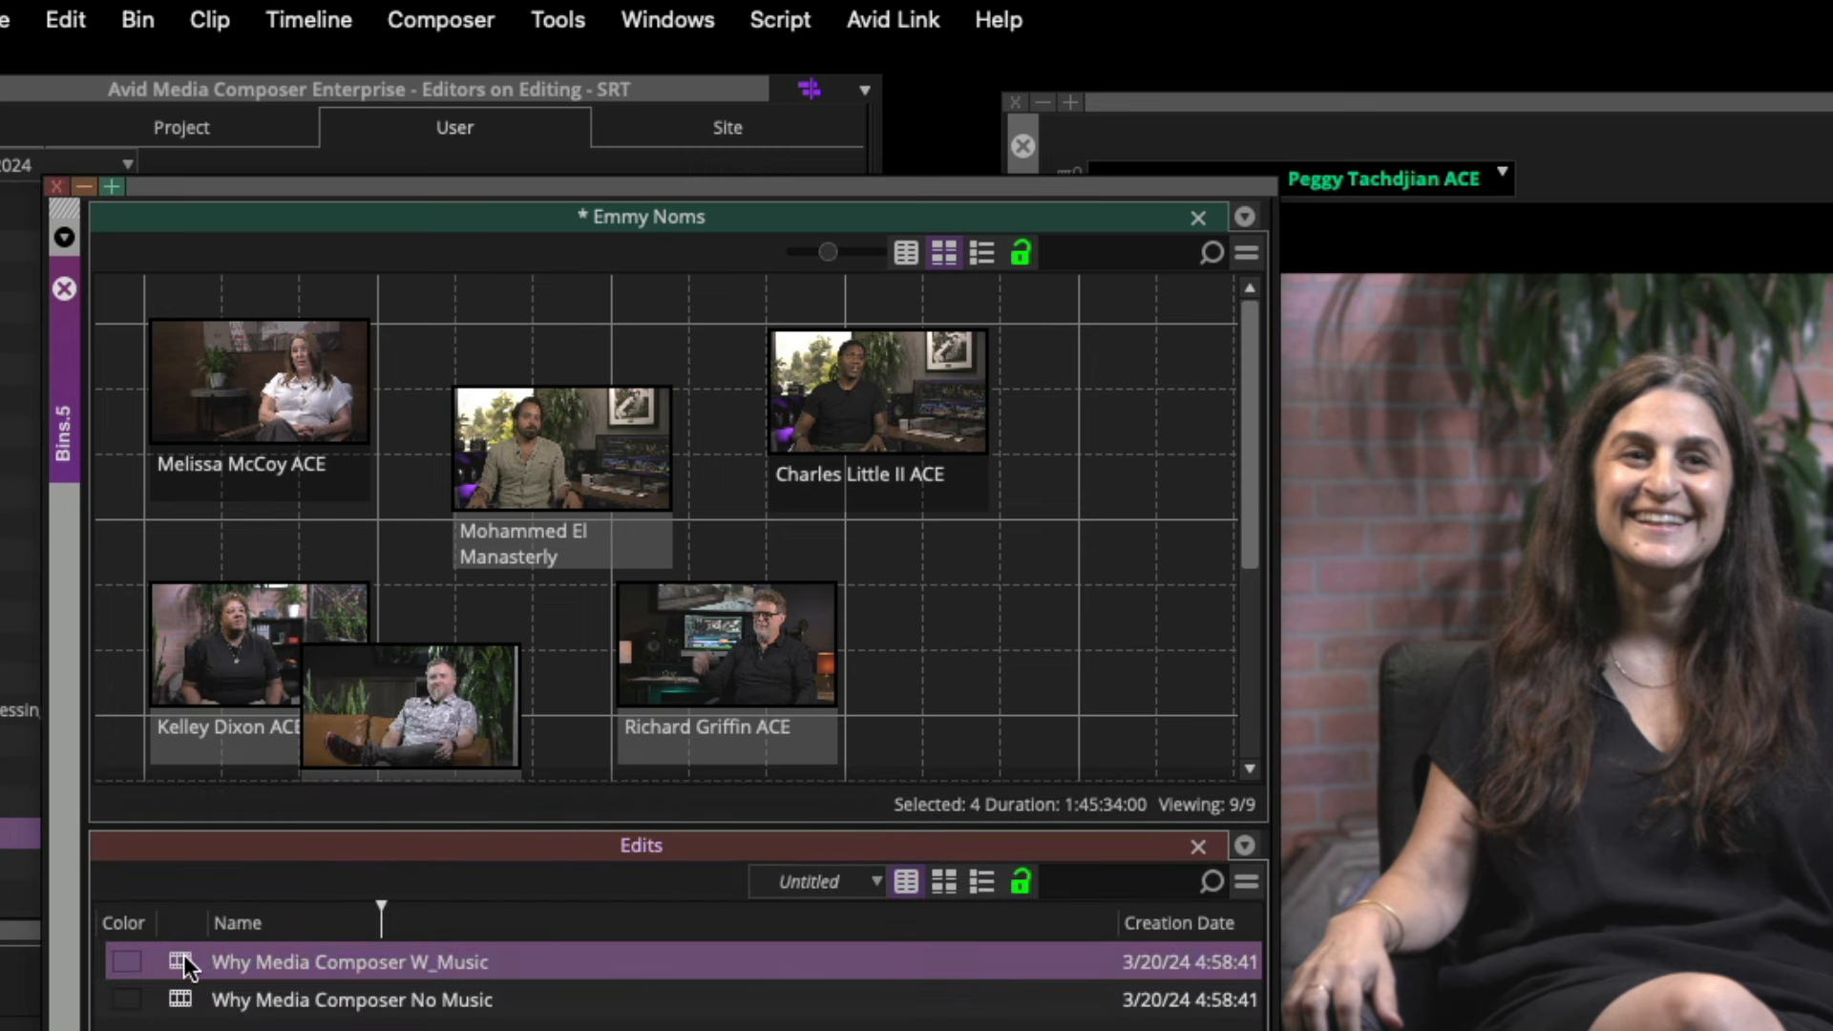
Export the Editors on Editing W_Music sequence's speaker-labelled transcript to a text file.
{"action": "left_click", "coordinate": [208, 19]}
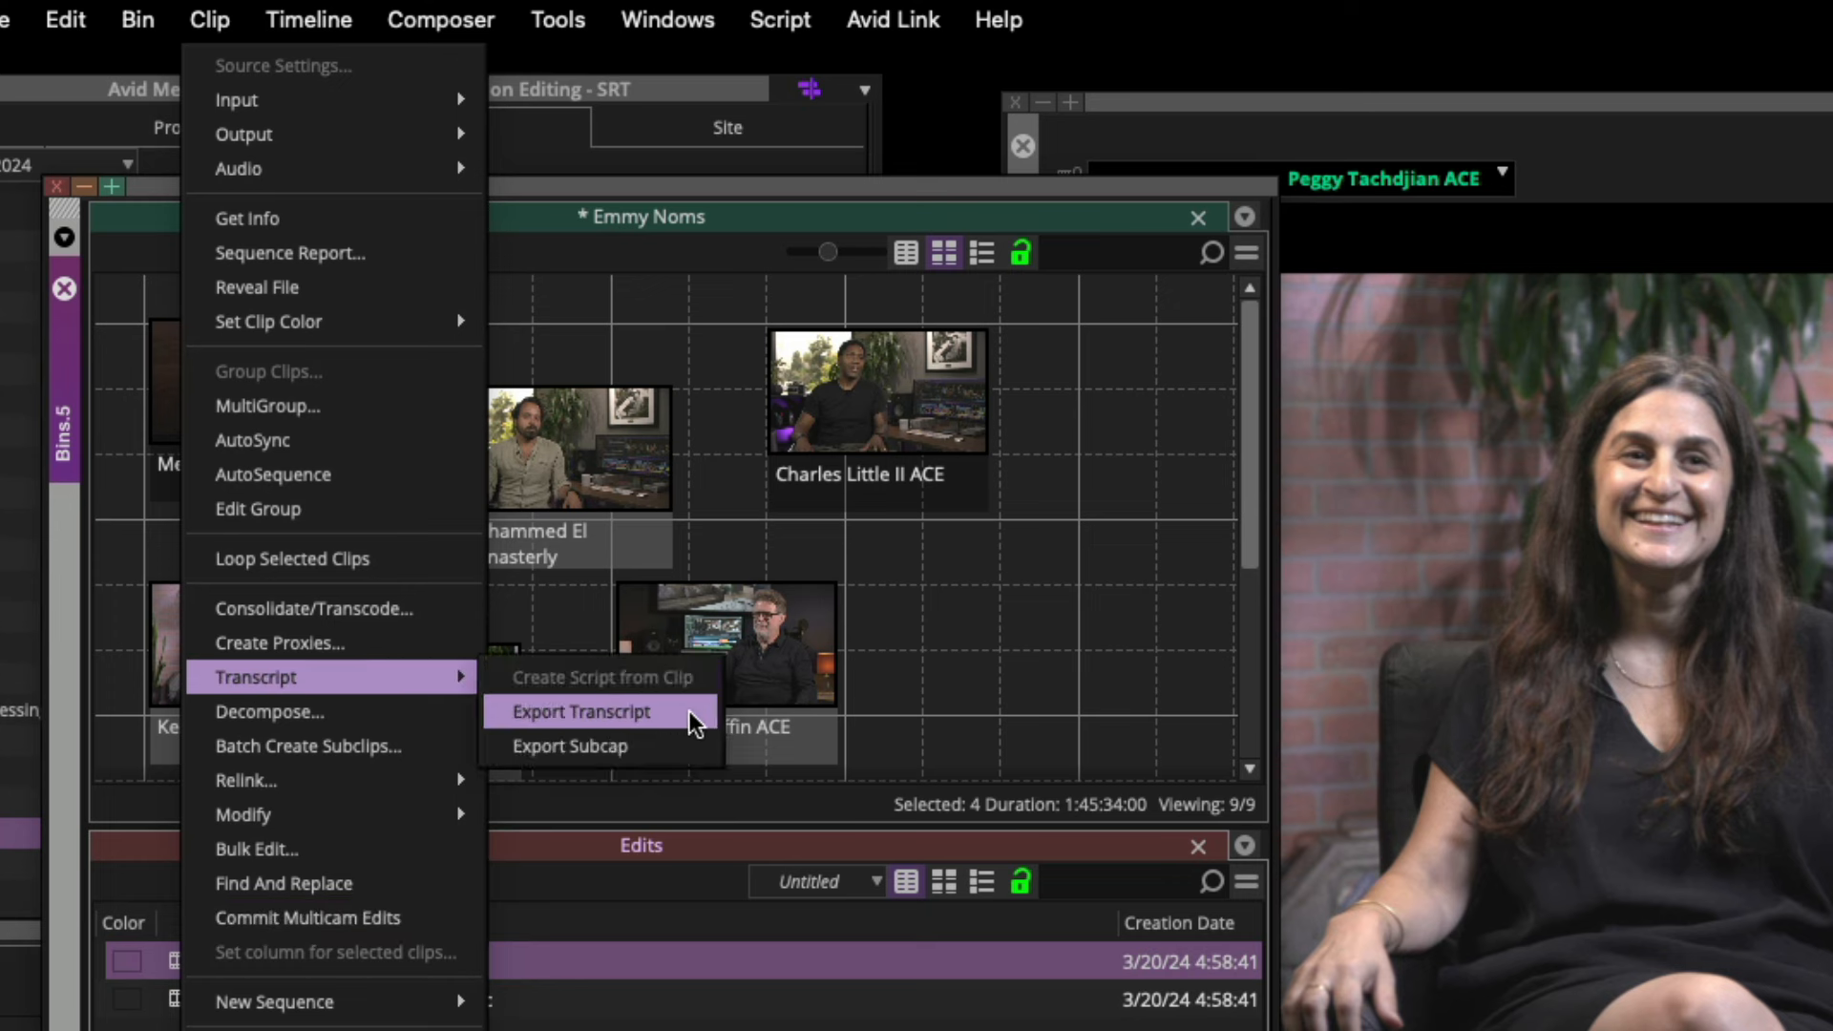
{"action": "mouse_move", "coordinate": [692, 754]}
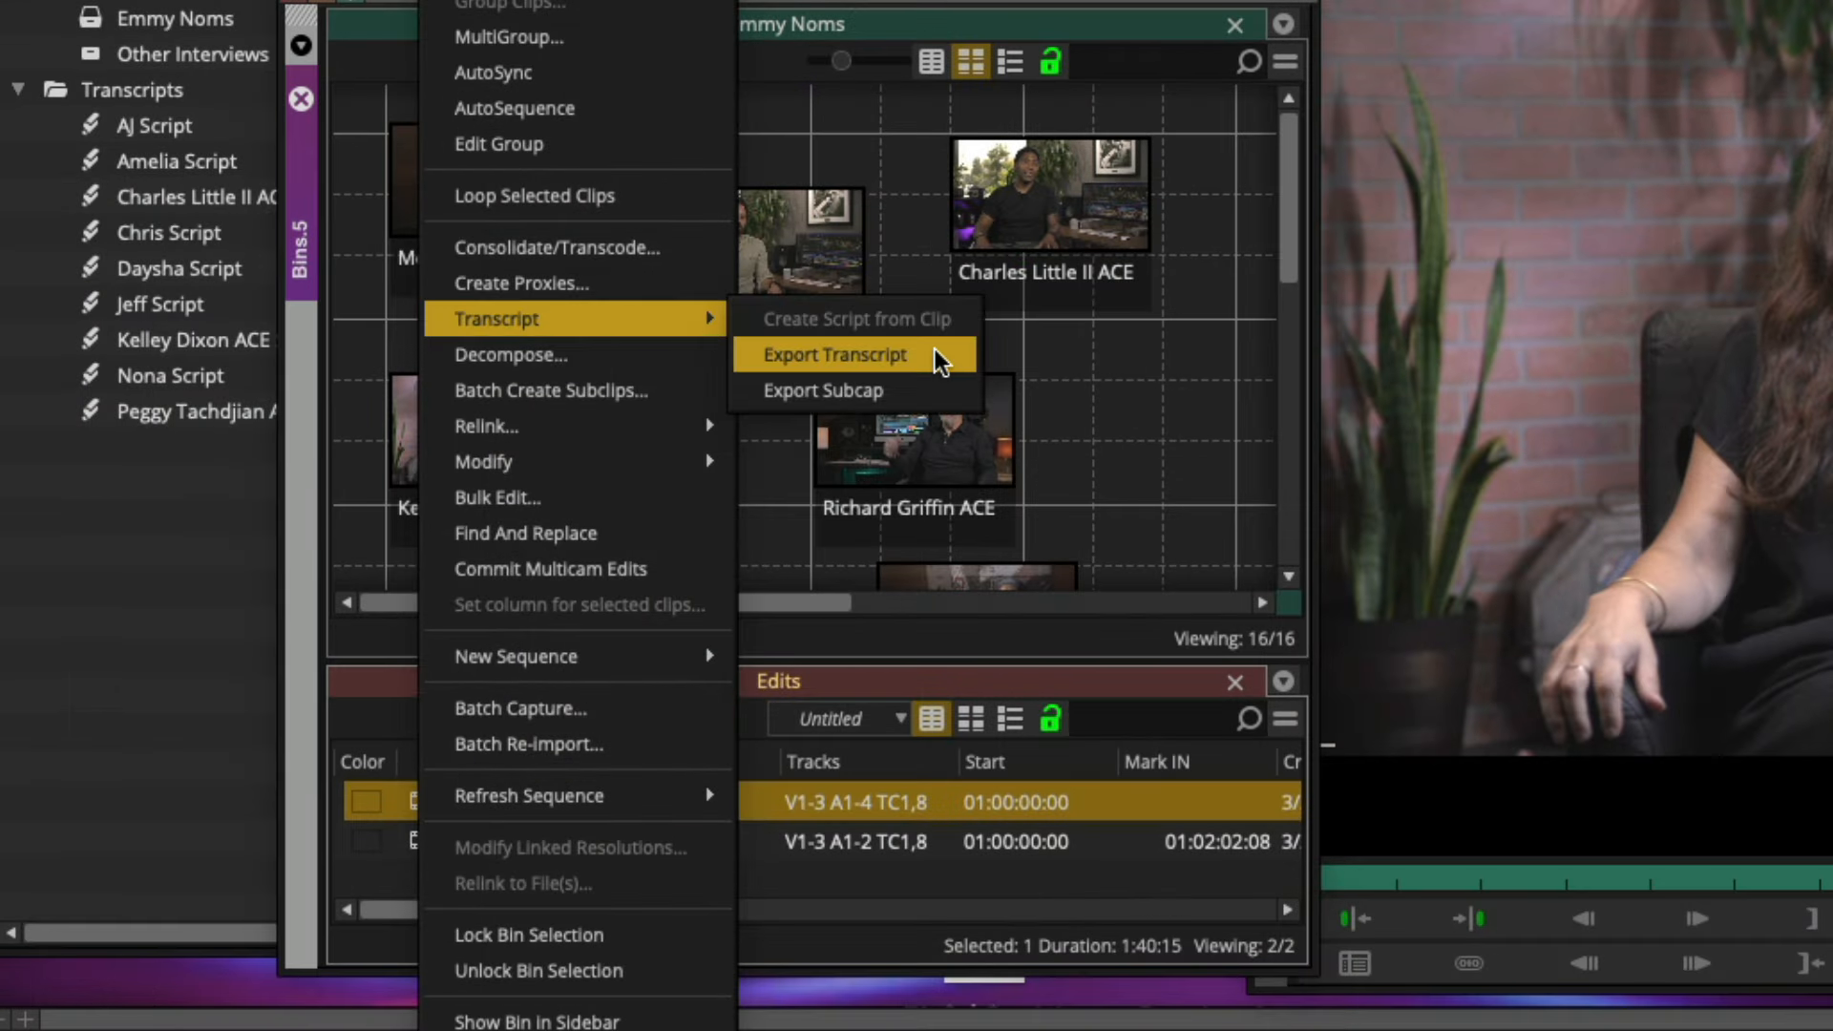
{"action": "left_click", "coordinate": [834, 355]}
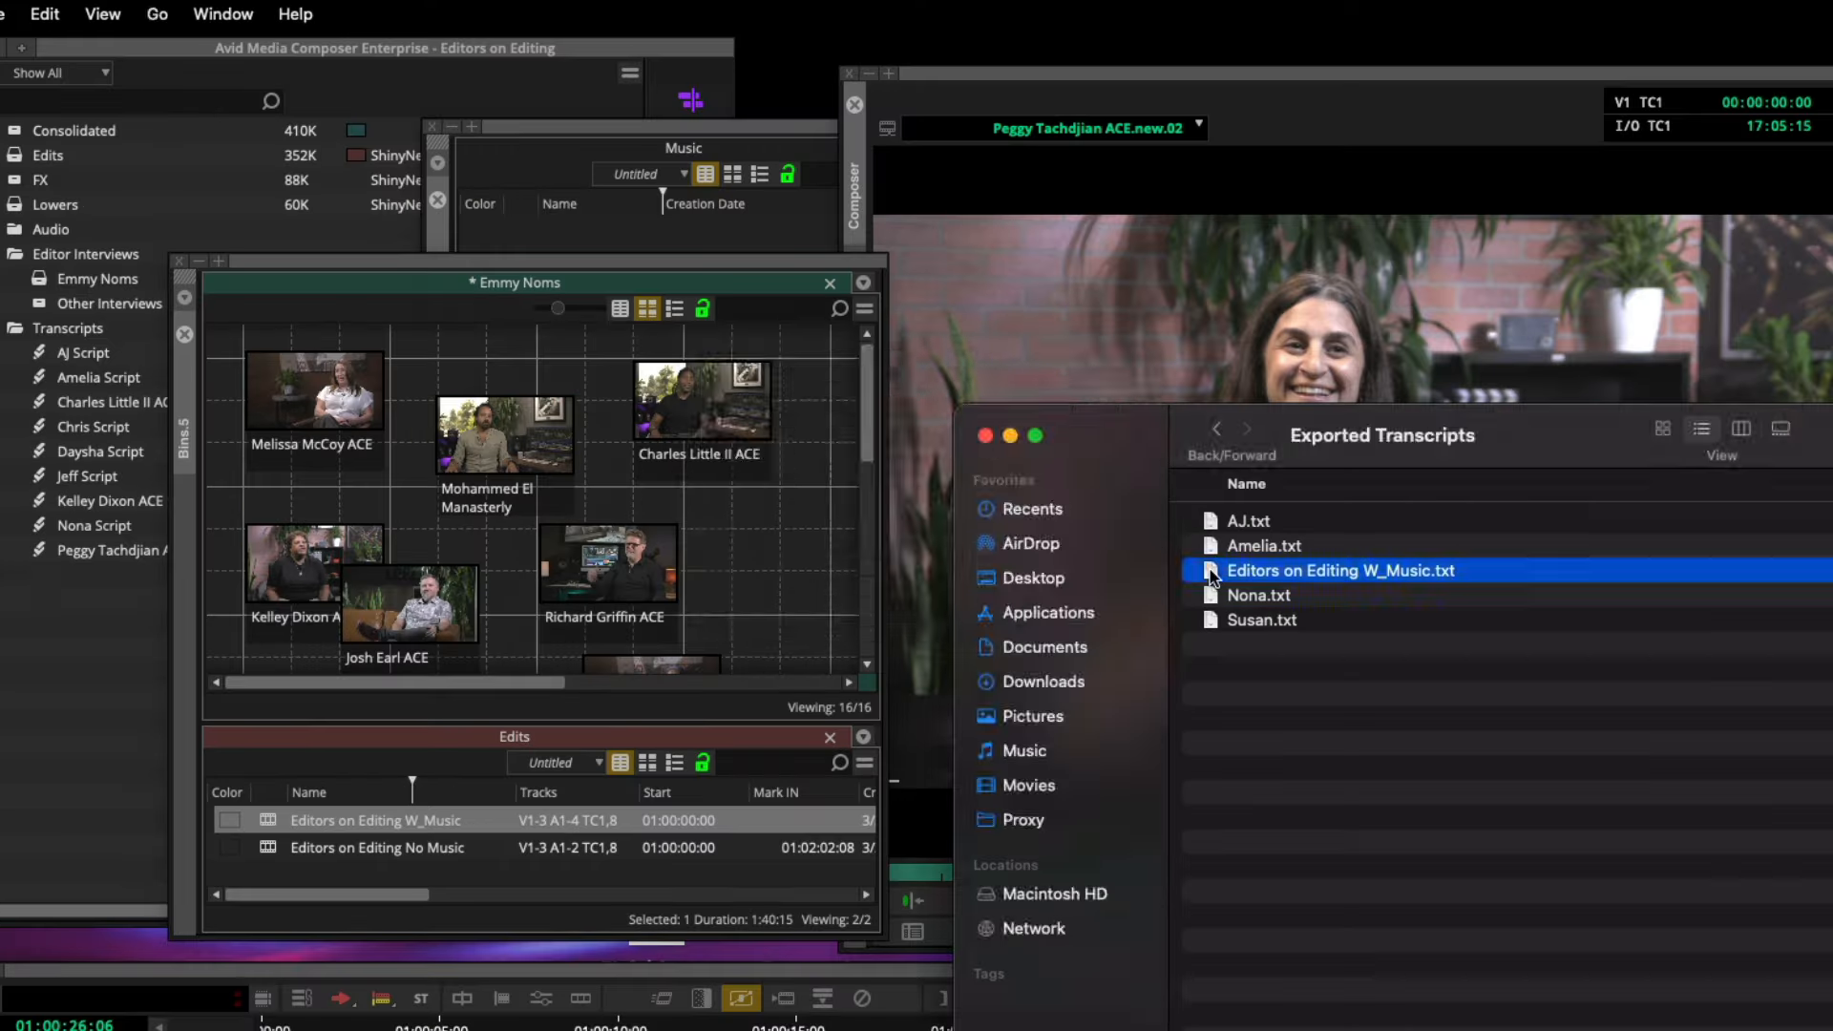
View Editors on Editing W_Music.txt in TextEdit, scrolling through its timecoded speaker-grouped lines.
{"action": "double_click", "coordinate": [1340, 571]}
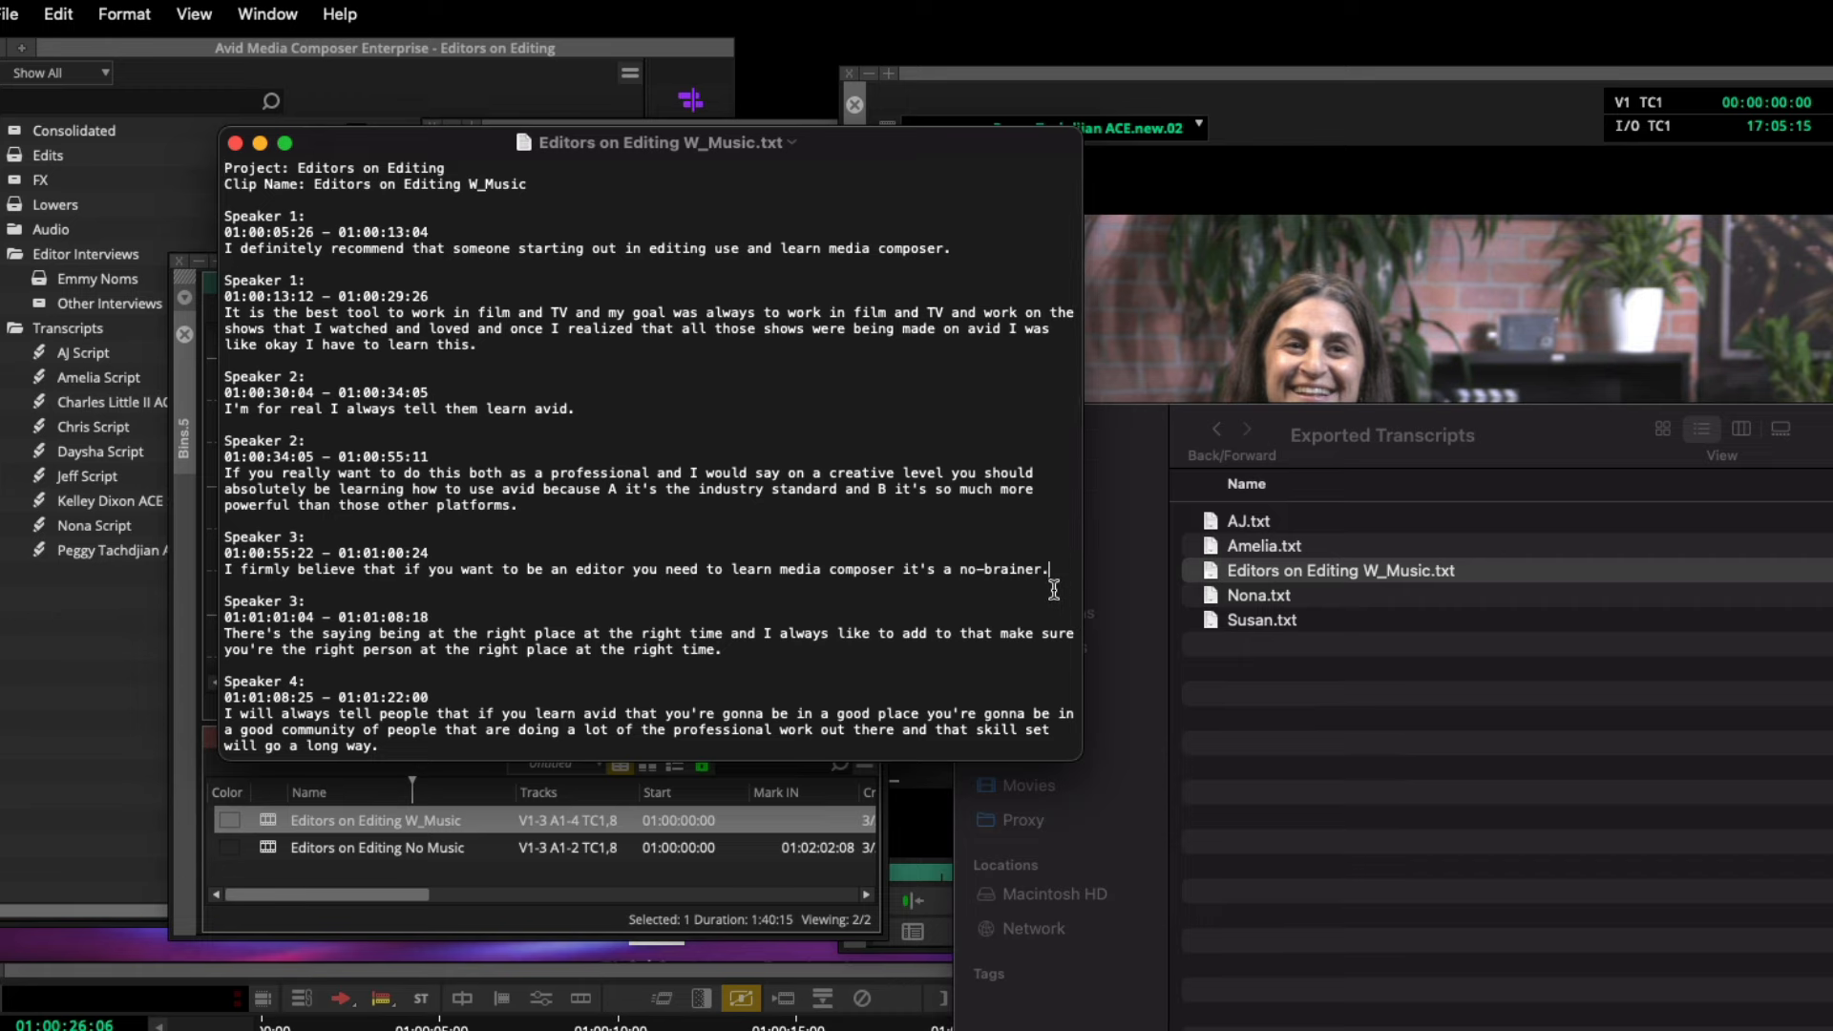
{"action": "scroll", "scroll_direction": "down", "scroll_amount": 3}
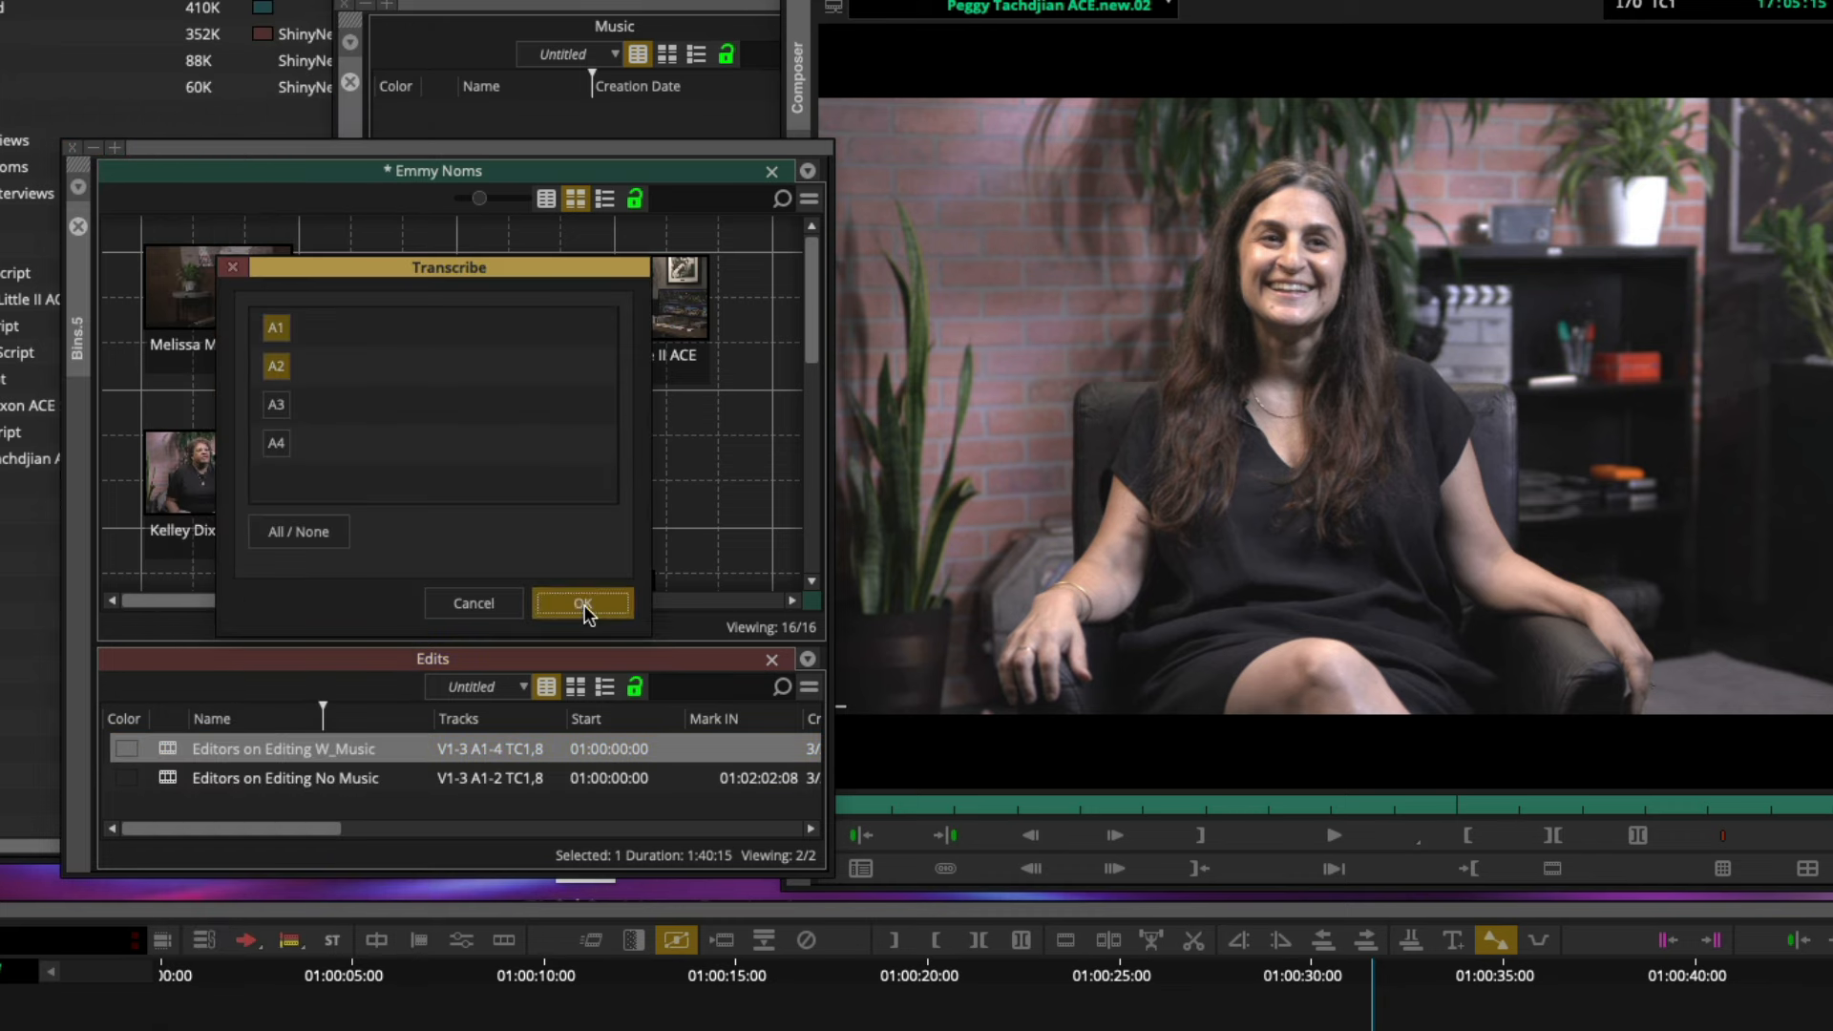
Transcribe audio tracks A1 and A2 to a subcap file and view the exported file from Finder.
{"action": "left_click", "coordinate": [583, 603]}
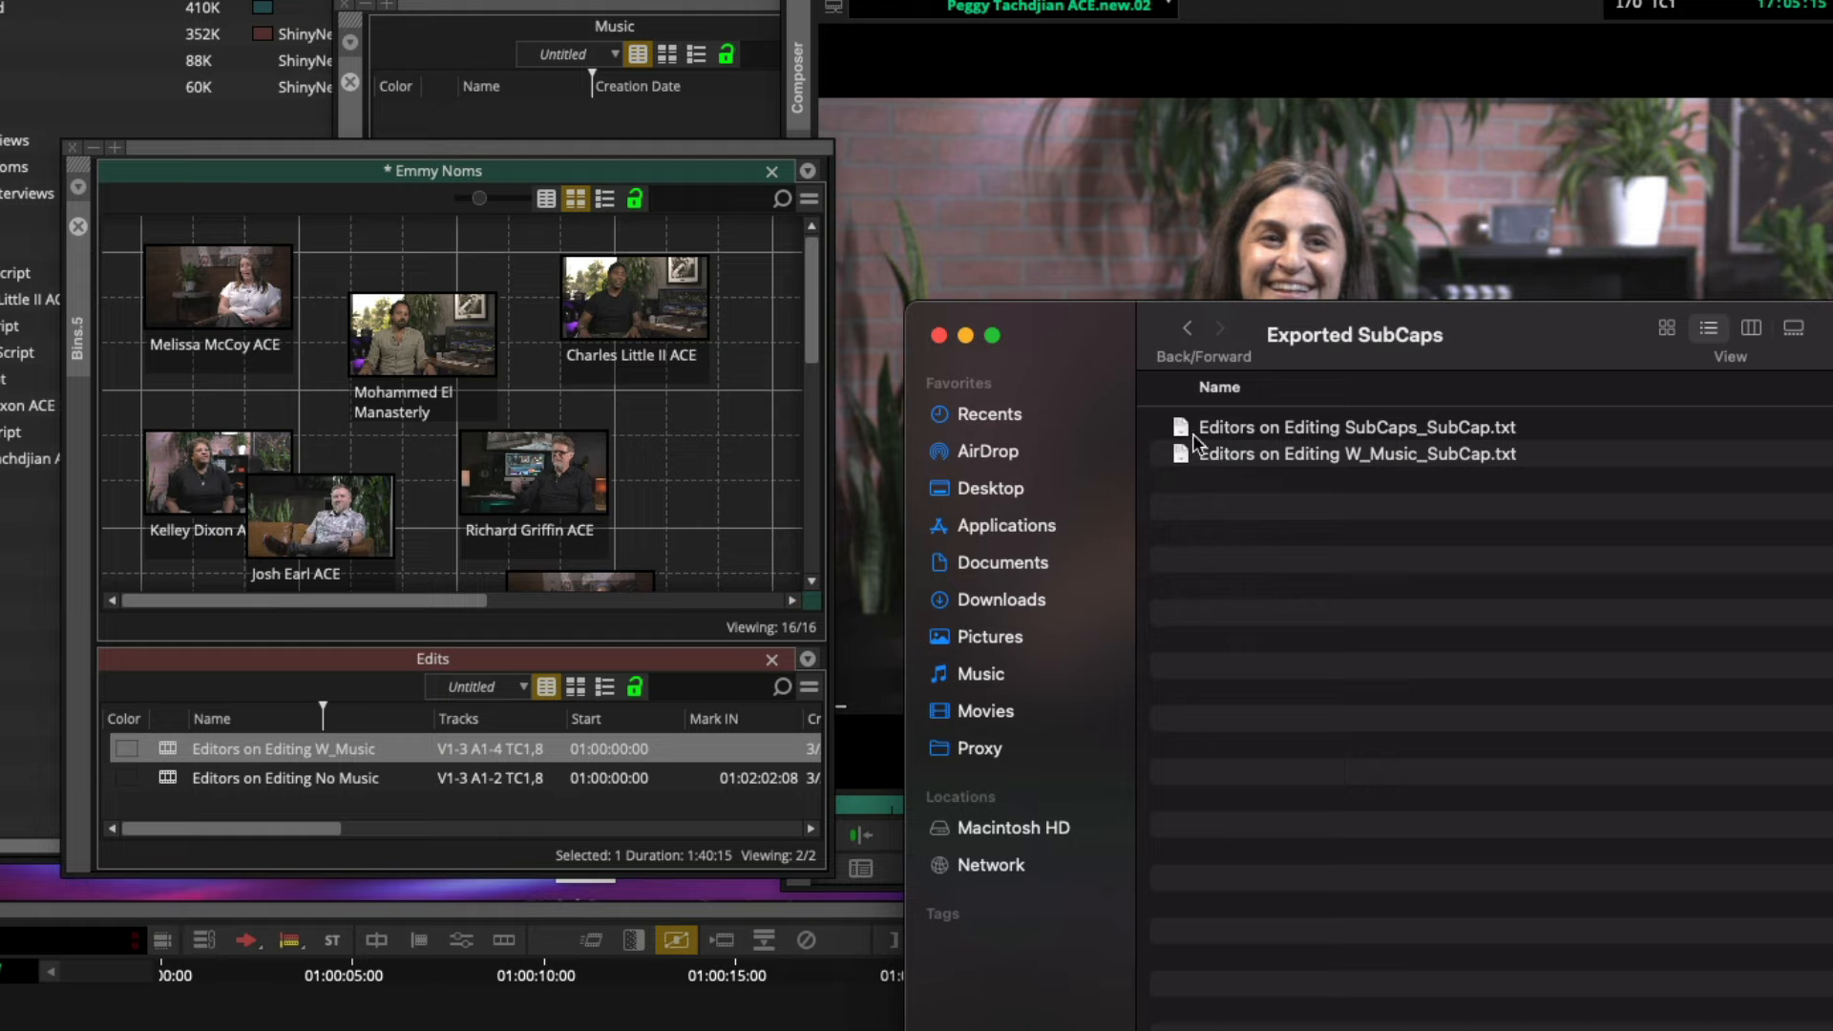
{"action": "double_click", "coordinate": [1355, 426]}
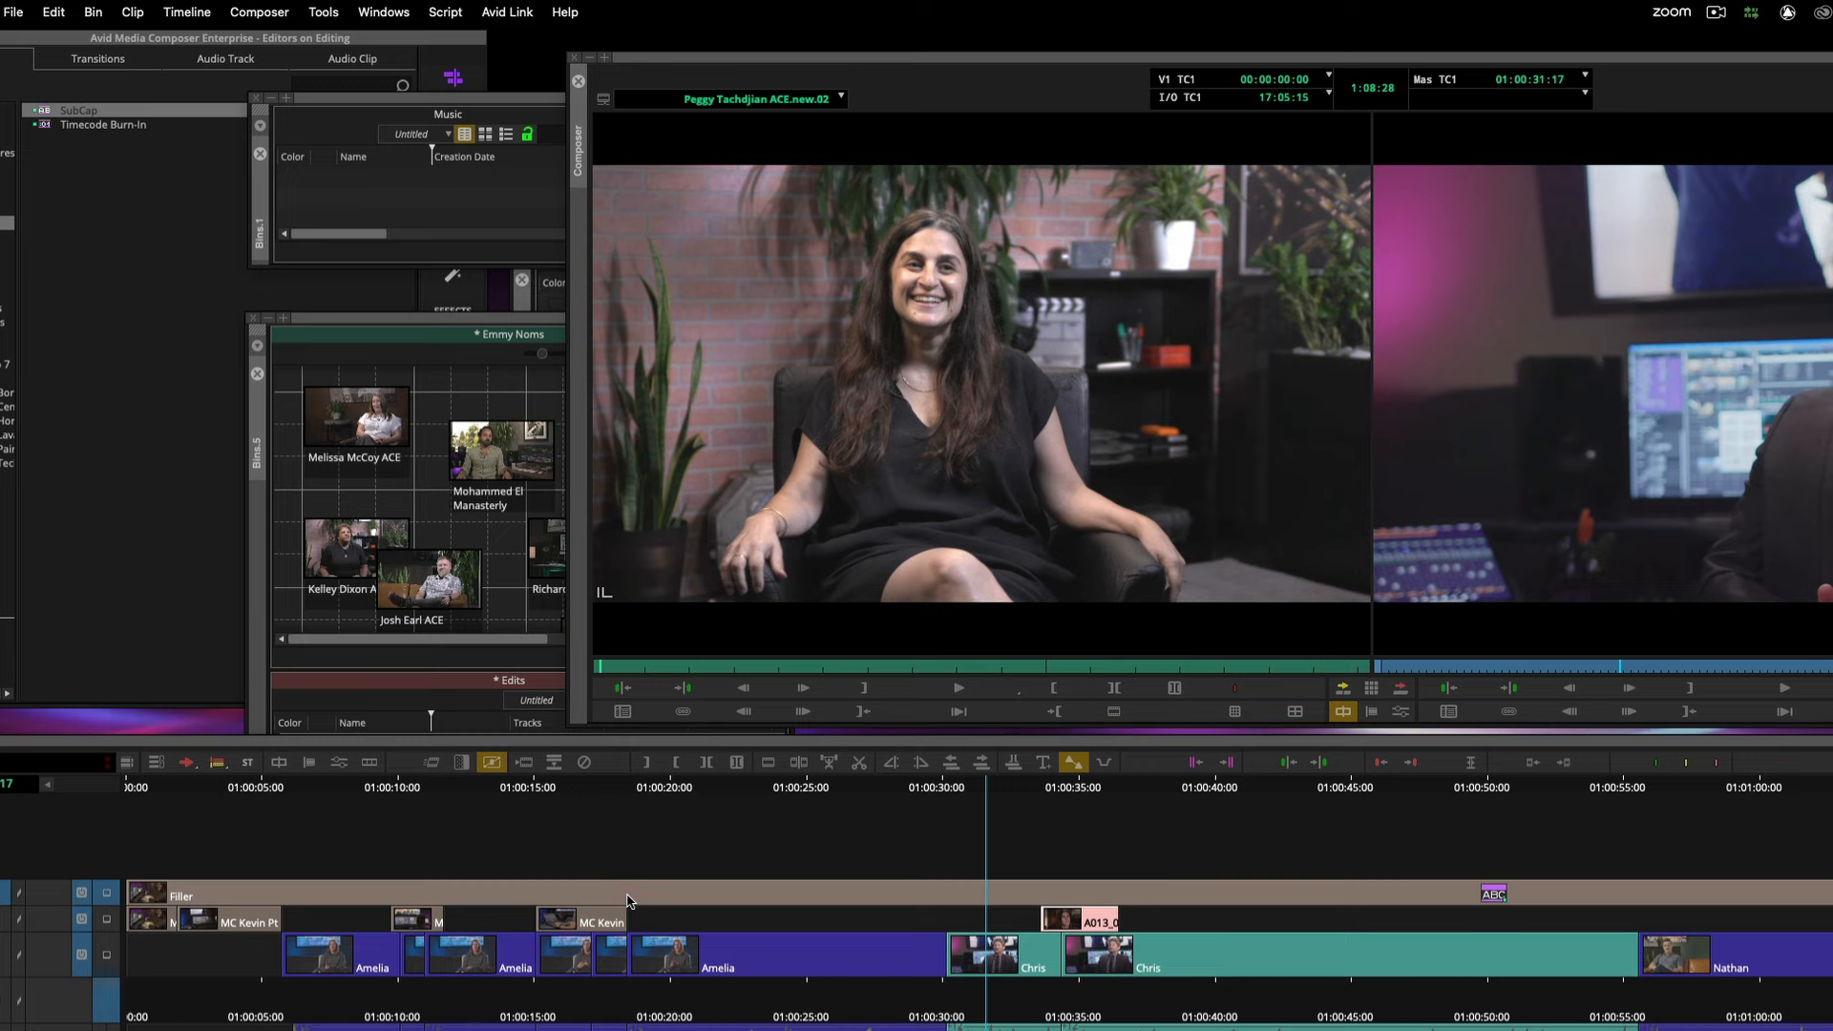
{"action": "mouse_move", "coordinate": [1111, 805]}
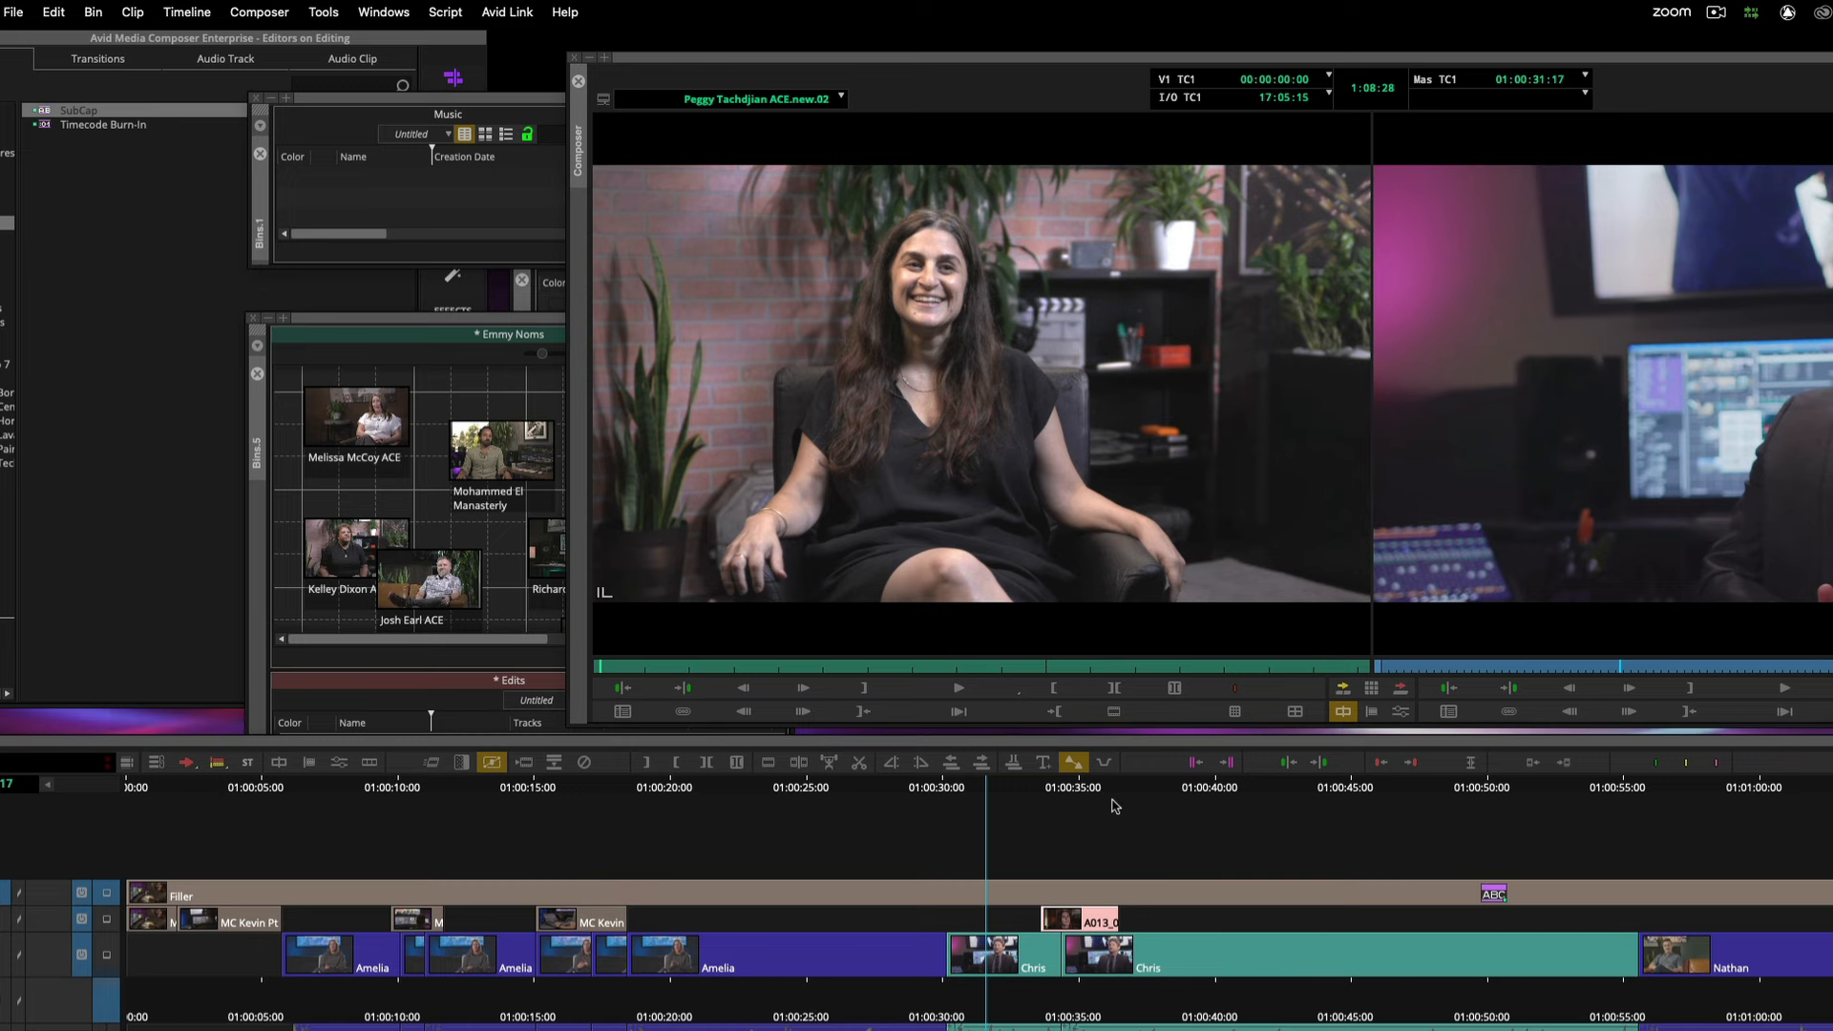